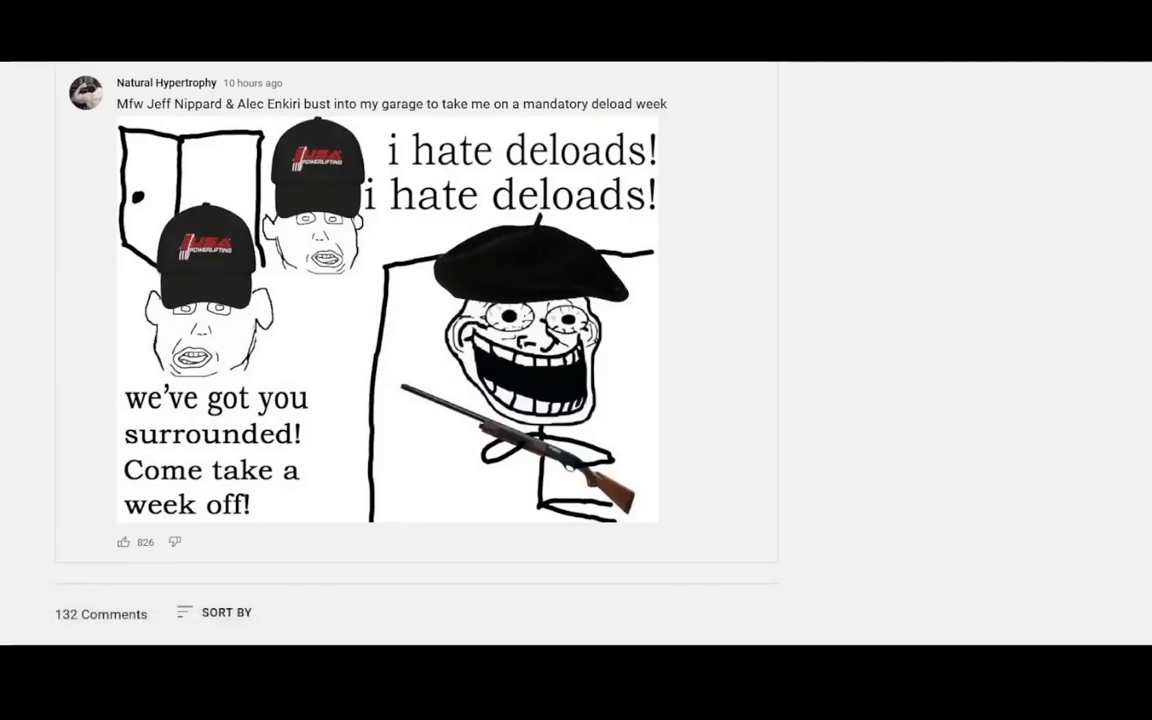
Step: Scroll through the post's comments and open 'Deloads for Bodybuilding, Ft. ProphetFear' by Gravity Training
{"action": "scroll", "scroll_direction": "down", "scroll_amount": 3}
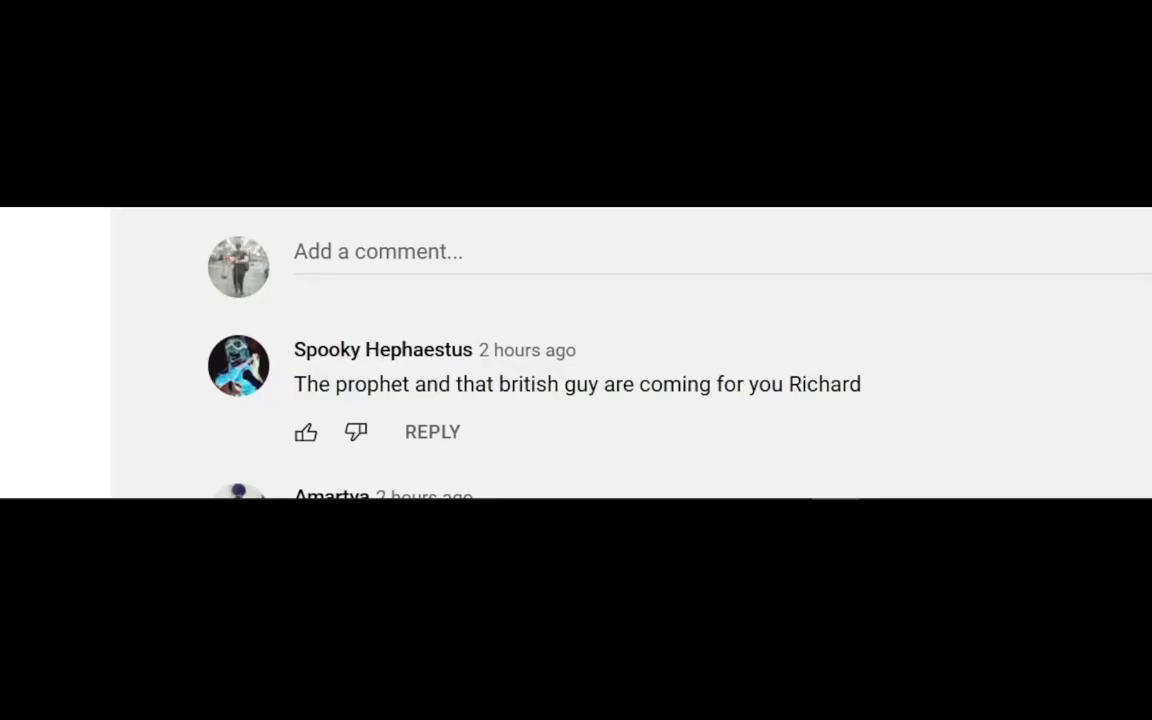
{"action": "scroll", "scroll_direction": "down", "scroll_amount": 3}
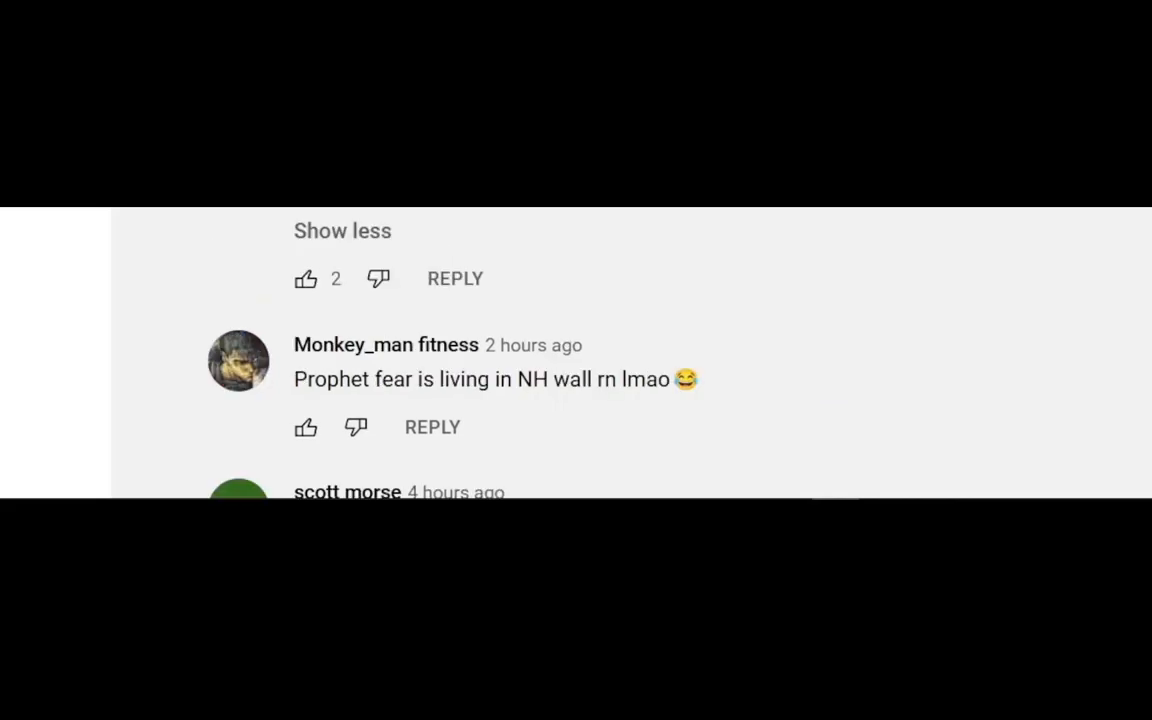
{"action": "scroll", "scroll_direction": "down", "scroll_amount": 3}
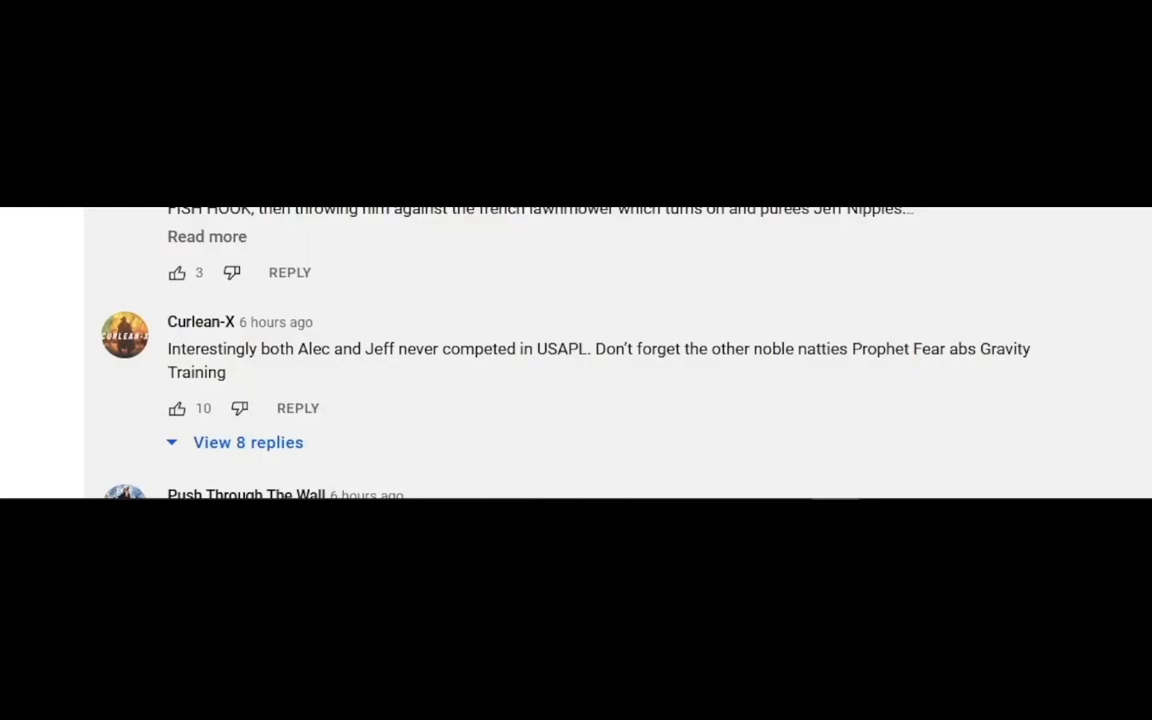
{"action": "scroll", "scroll_direction": "down", "scroll_amount": 3}
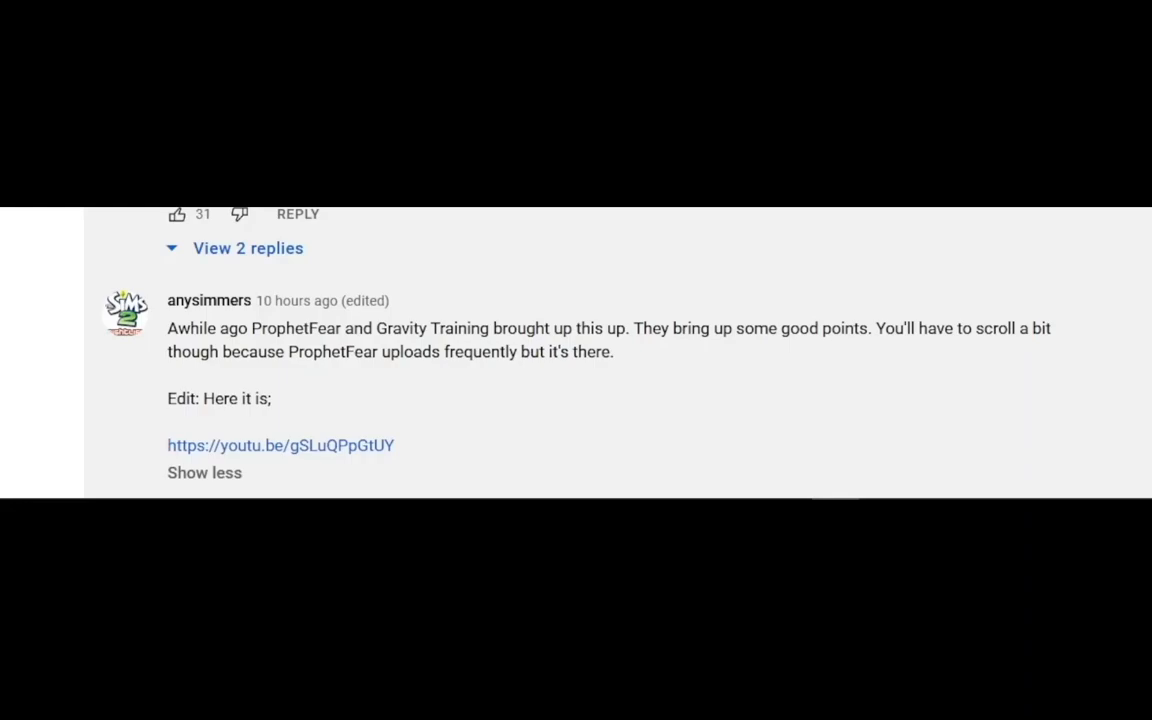
{"action": "left_click", "coordinate": [280, 444]}
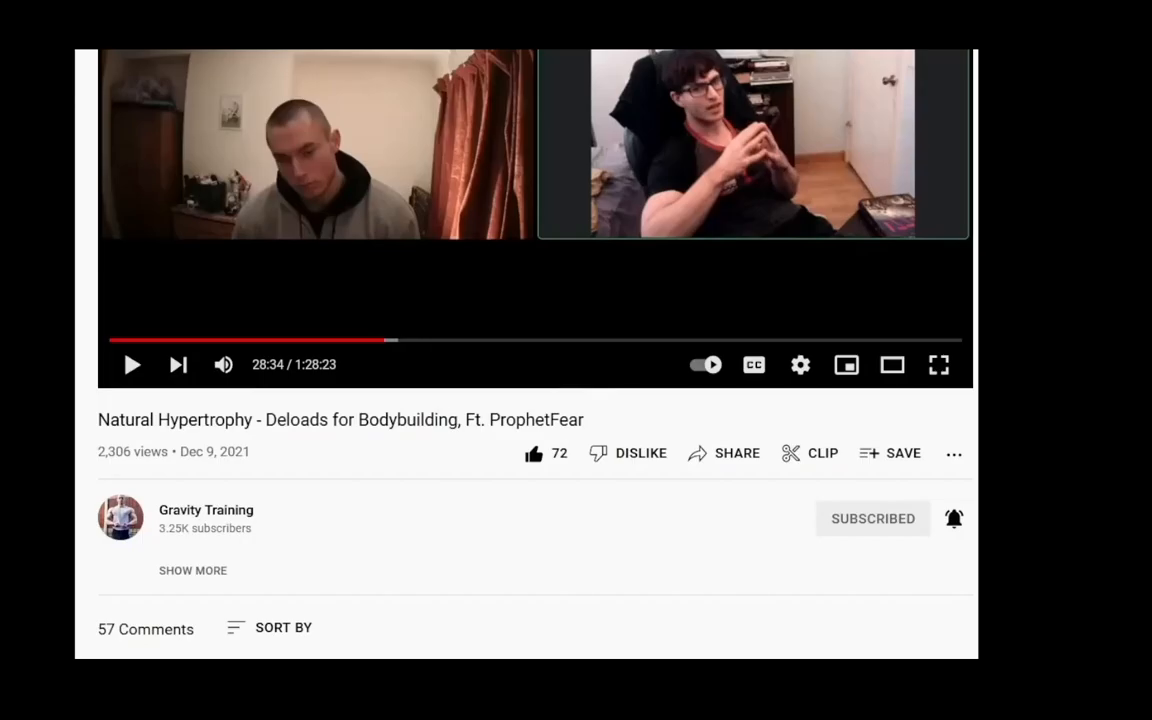
{"action": "scroll", "scroll_direction": "down", "scroll_amount": 3}
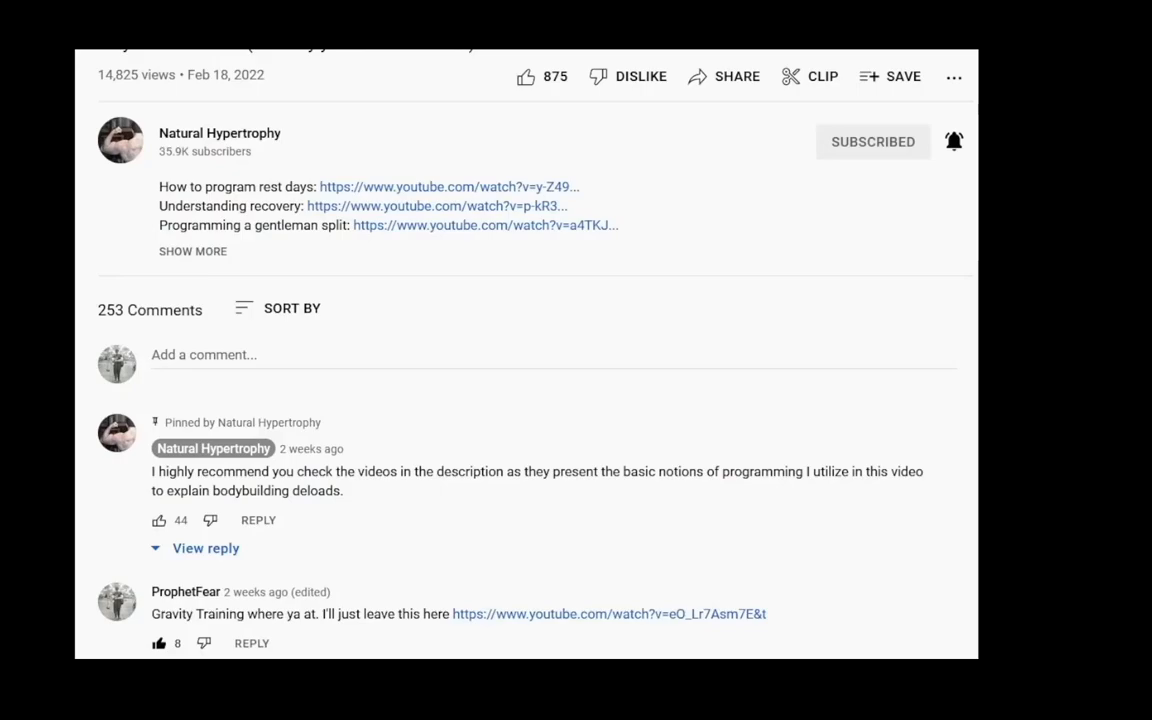
Step: Scroll to the 'gravity training commenting rn' comment and its deload reply
{"action": "scroll", "scroll_direction": "down", "scroll_amount": 3}
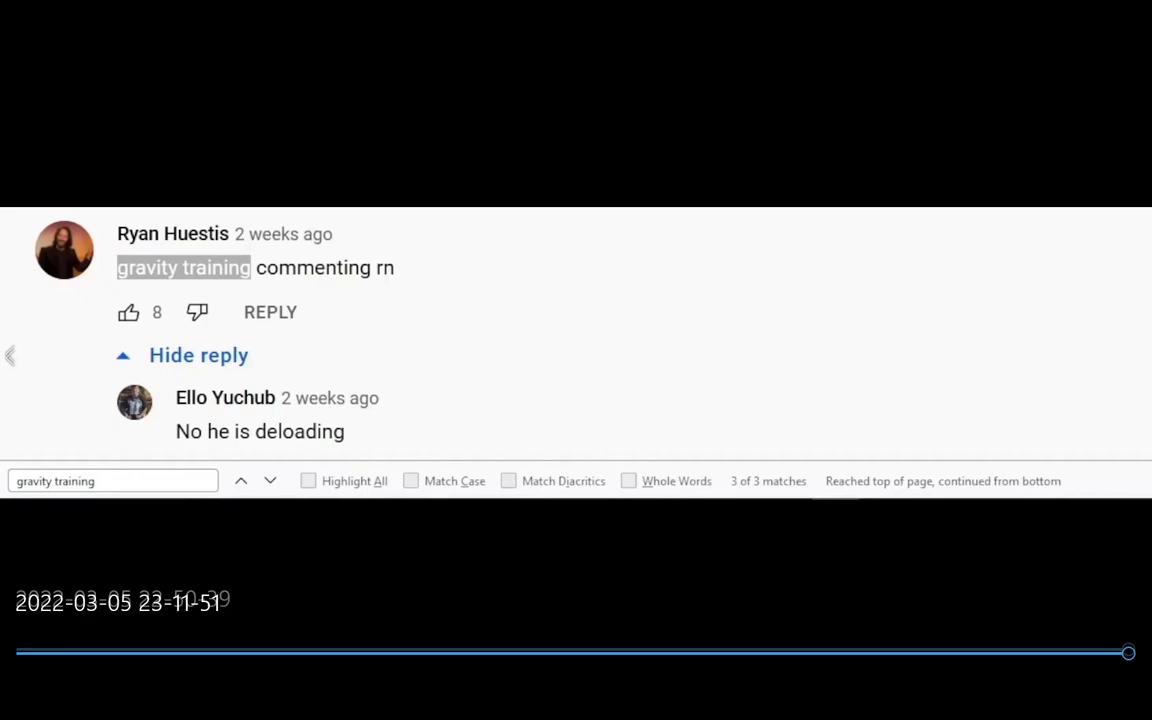
{"action": "mouse_move", "coordinate": [1044, 594]}
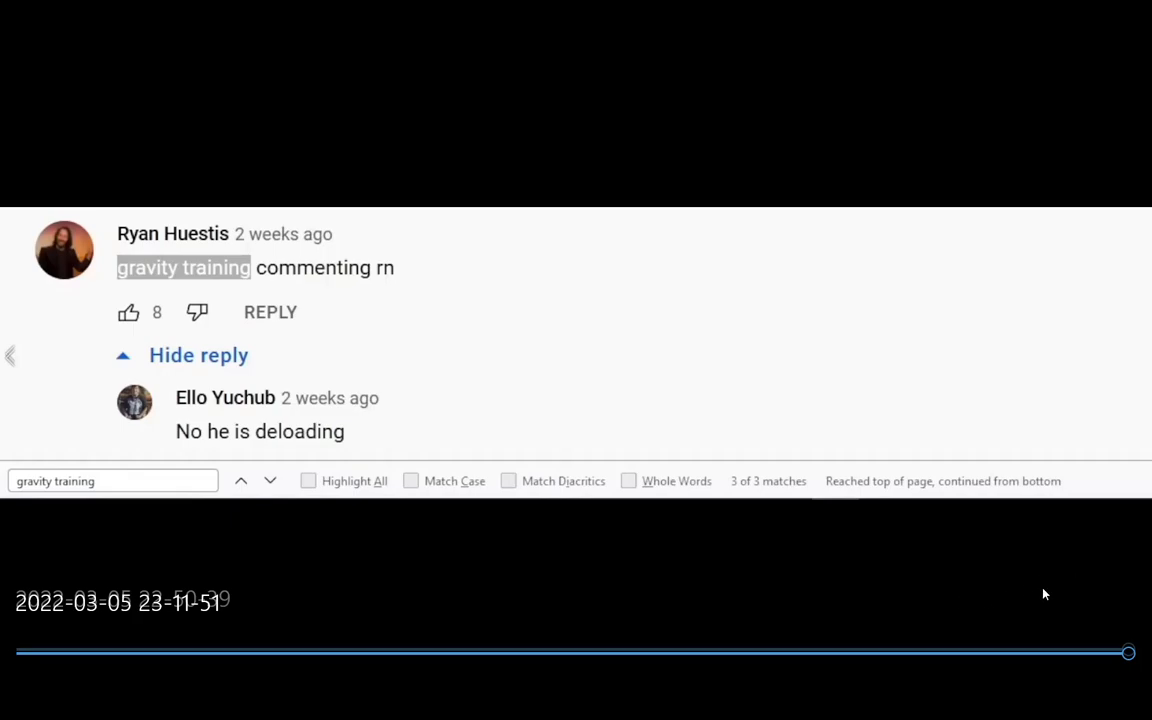